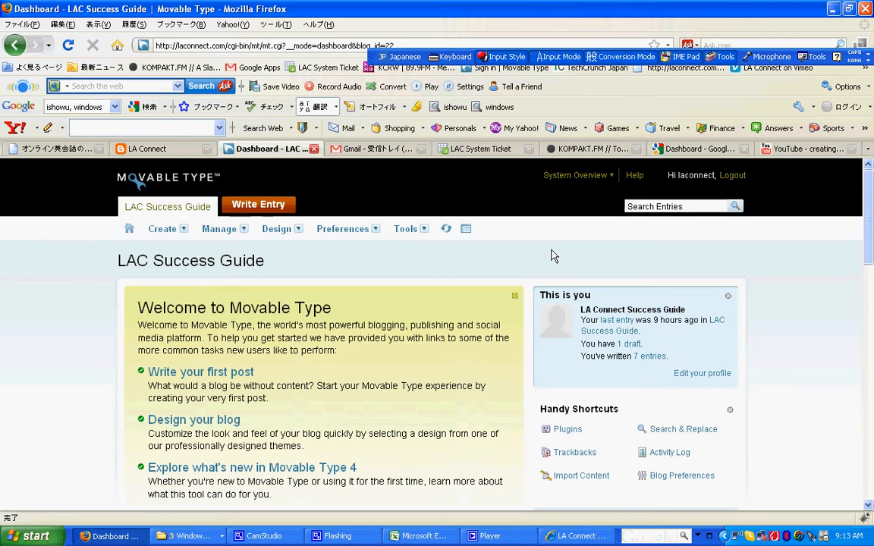
{"action": "mouse_move", "coordinate": [446, 273]}
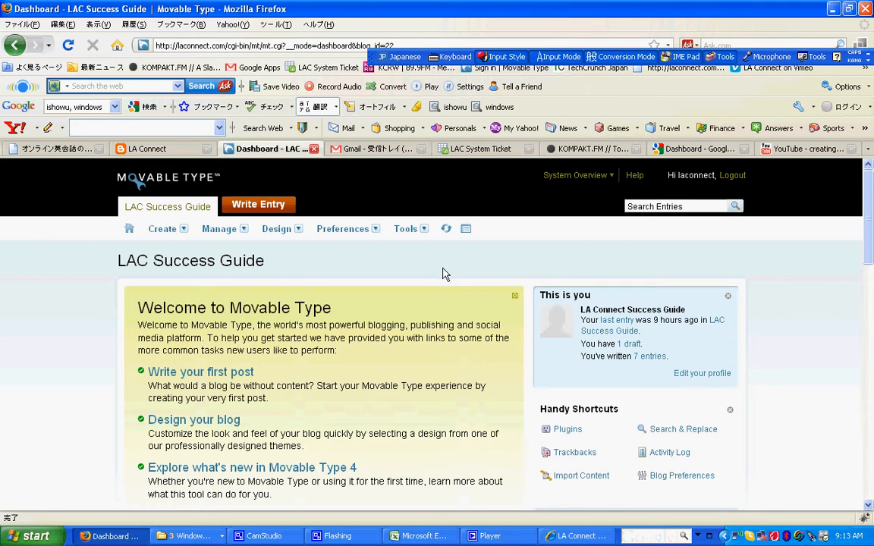
{"action": "mouse_move", "coordinate": [718, 261]}
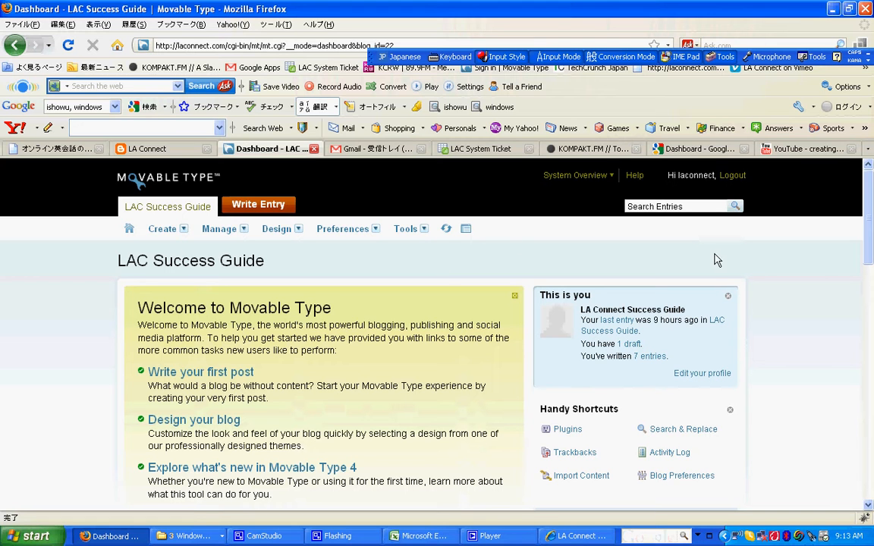
{"action": "mouse_move", "coordinate": [680, 261]}
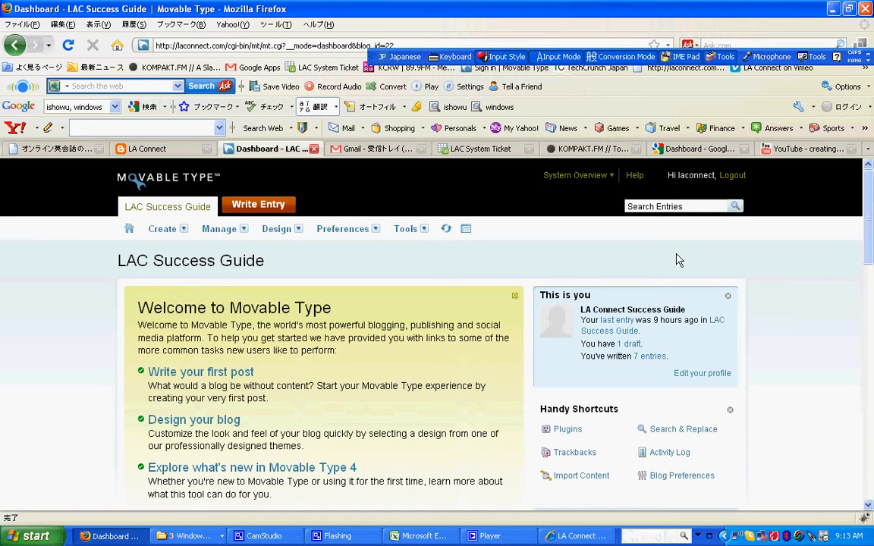
Bring up the Edit Entry page for the 'Publishing your new lesson plan to LA Connect' post
{"action": "scroll", "scroll_direction": "down", "scroll_amount": 3}
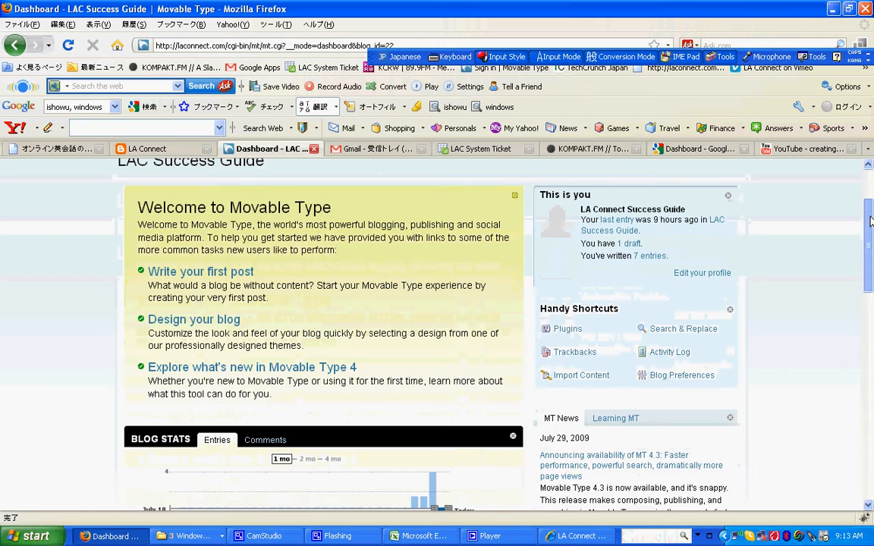
{"action": "scroll", "scroll_direction": "down", "scroll_amount": 3}
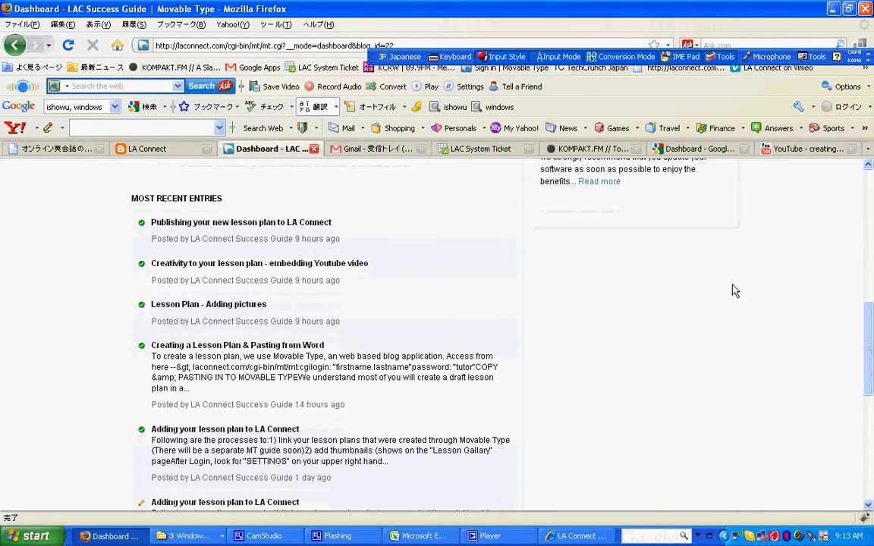
{"action": "left_click", "coordinate": [240, 221]}
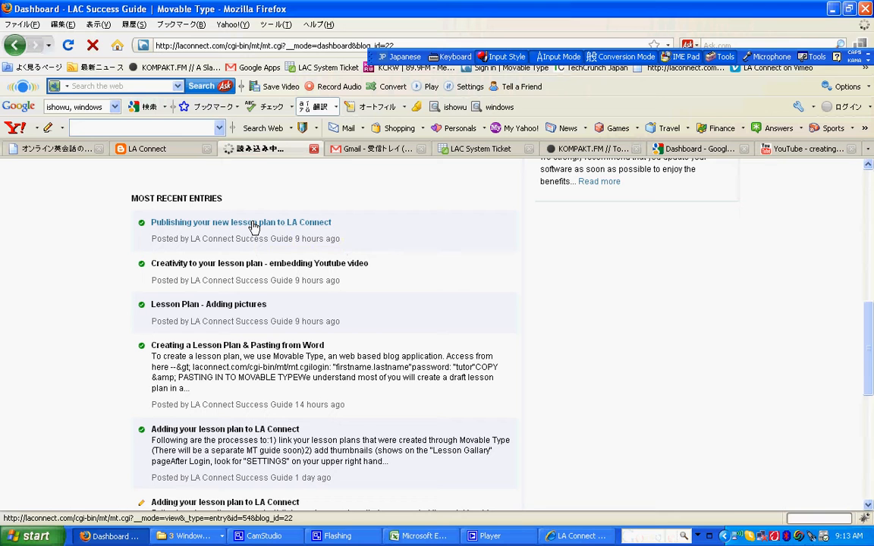
{"action": "left_click", "coordinate": [241, 221]}
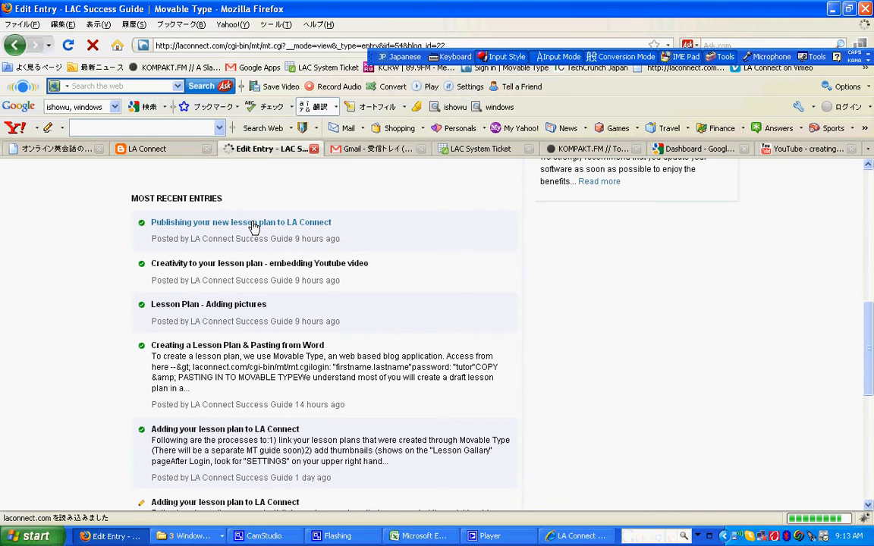
{"action": "left_click", "coordinate": [239, 222]}
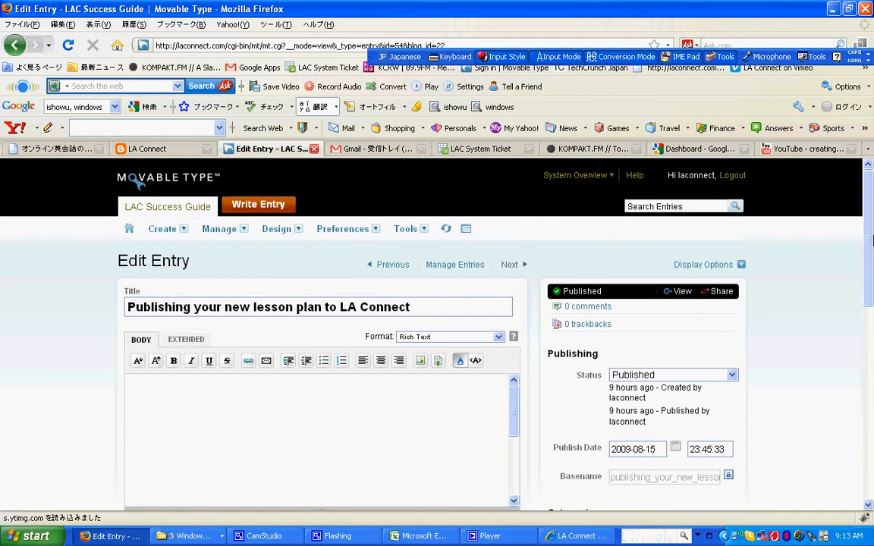
{"action": "scroll", "scroll_direction": "down", "scroll_amount": 3}
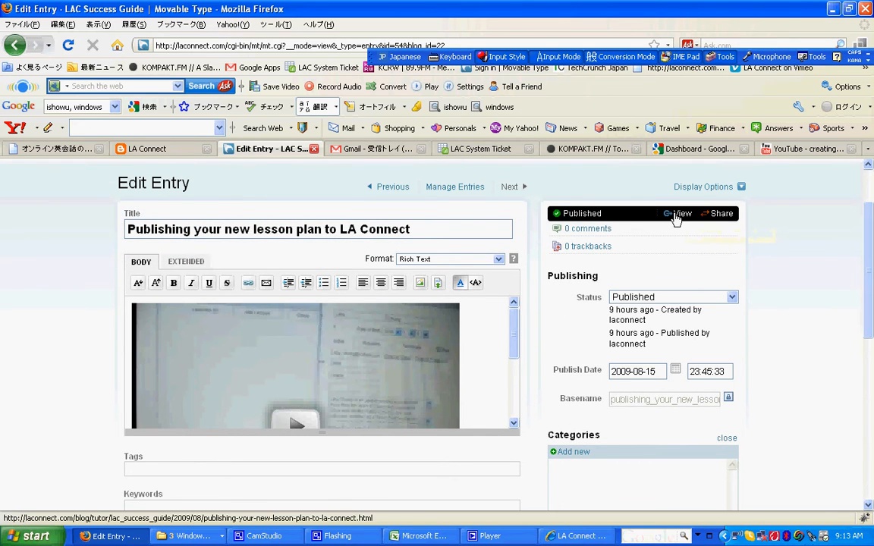
View the live blog post and select its URL in the Firefox address bar
{"action": "left_click", "coordinate": [679, 212]}
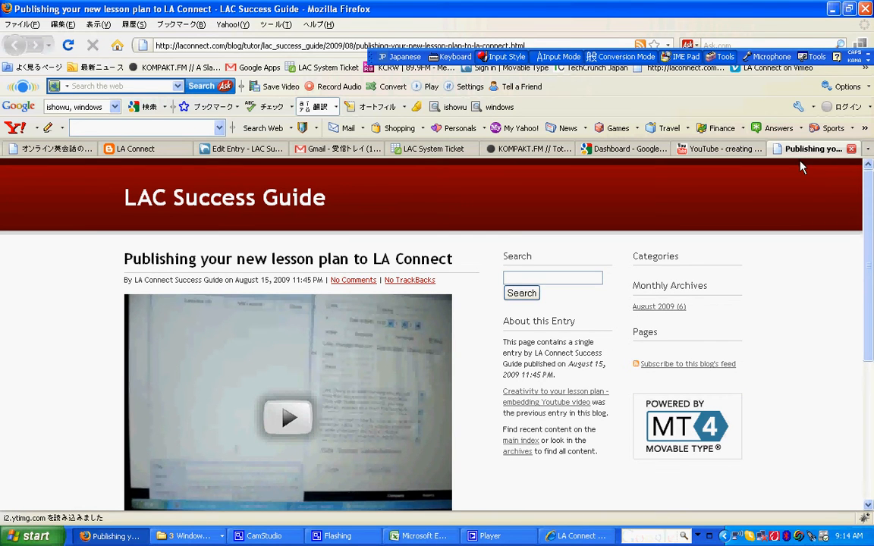
{"action": "mouse_move", "coordinate": [304, 206]}
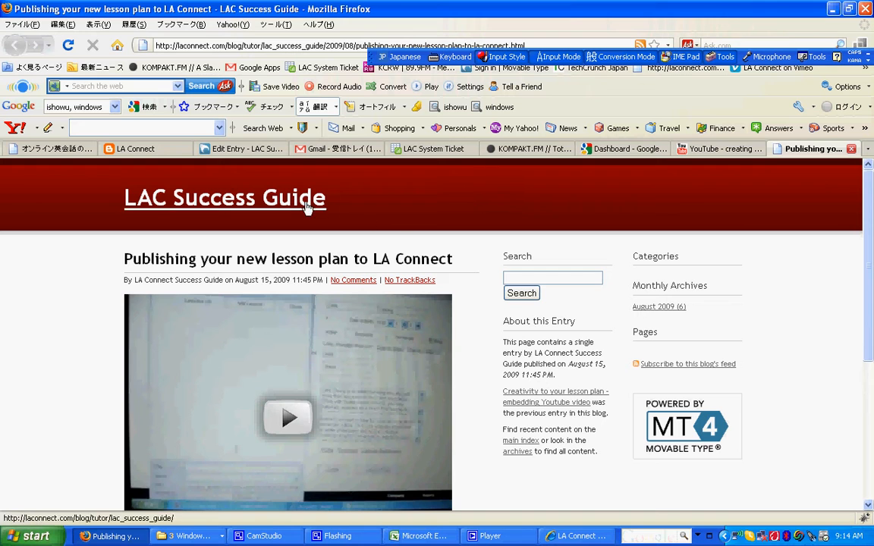
{"action": "mouse_move", "coordinate": [504, 267]}
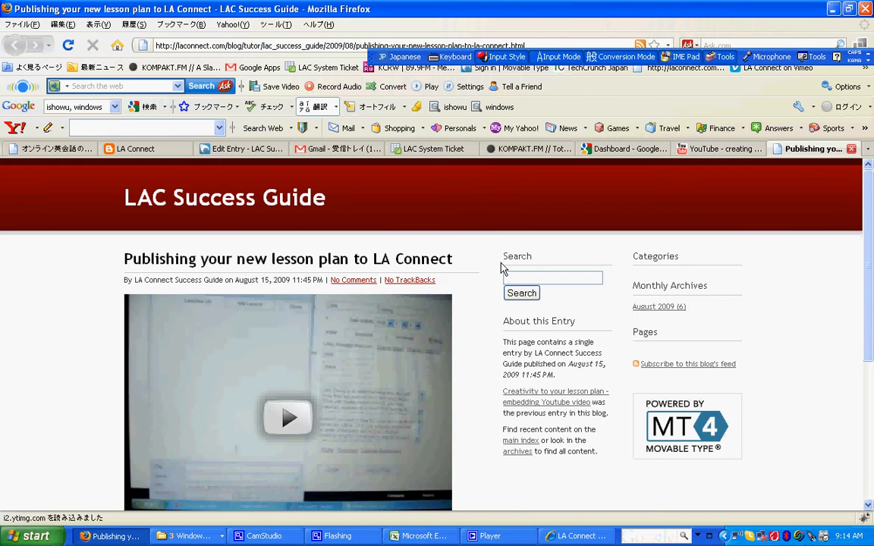
{"action": "mouse_move", "coordinate": [480, 240]}
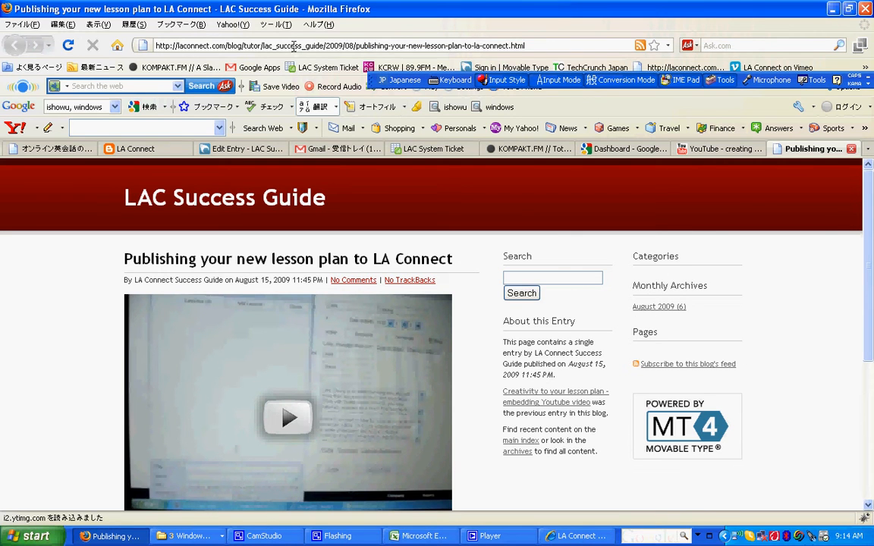
{"action": "left_click", "coordinate": [342, 46]}
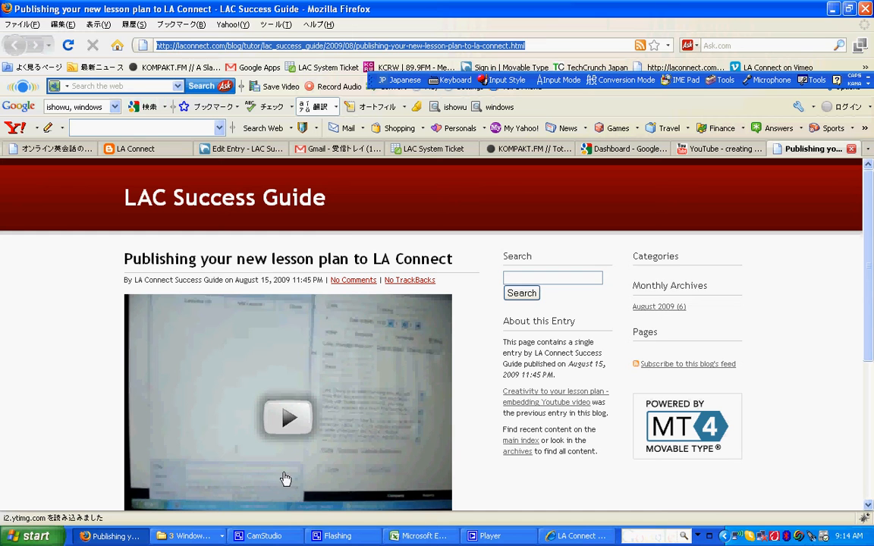
{"action": "mouse_move", "coordinate": [577, 536]}
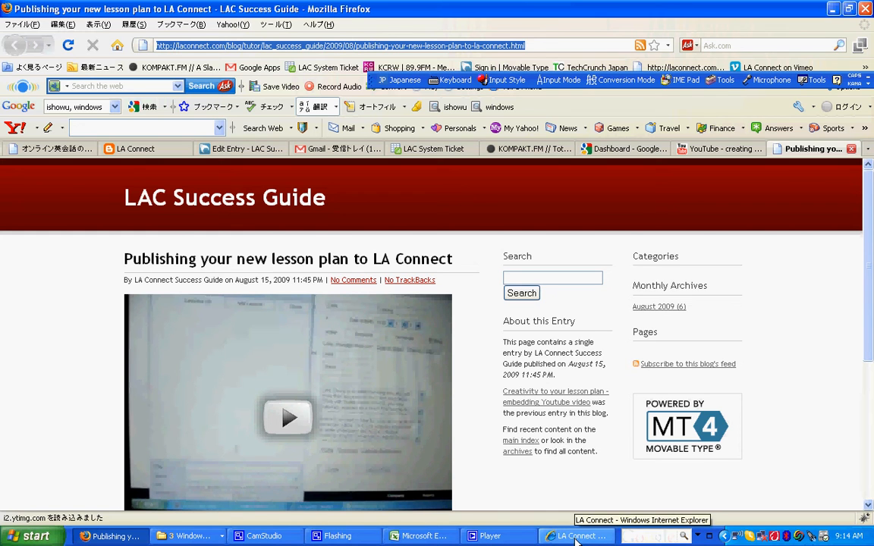
Switch to the LA Connect Tutor Account page and show its Lesson Plans panel
{"action": "left_click", "coordinate": [578, 537]}
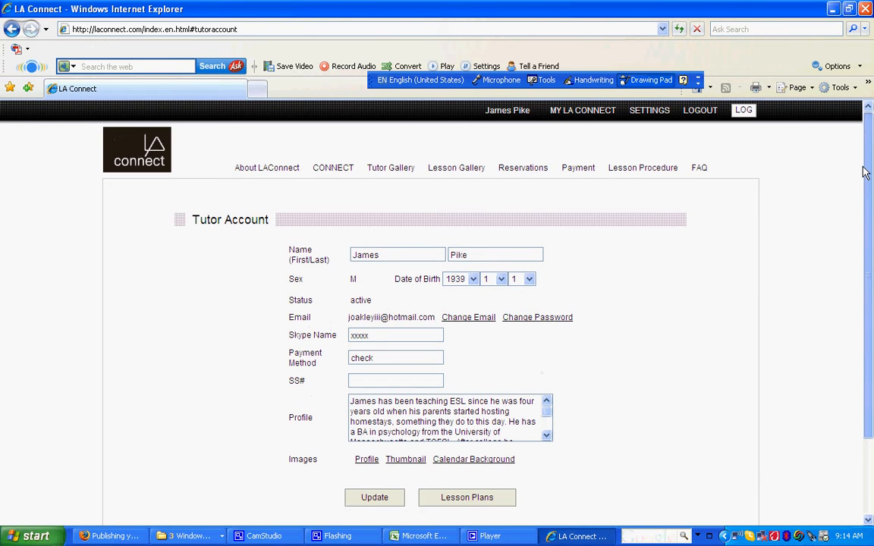
{"action": "mouse_move", "coordinate": [741, 169]}
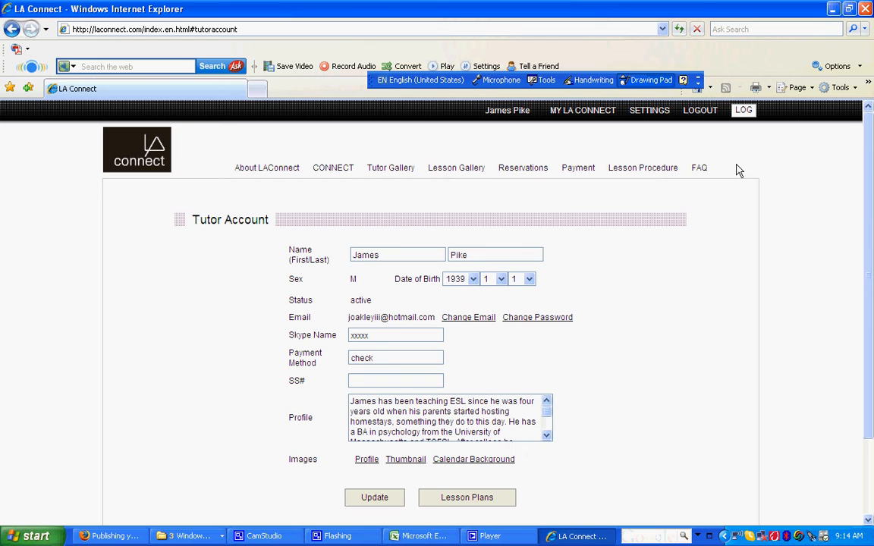
{"action": "mouse_move", "coordinate": [650, 109]}
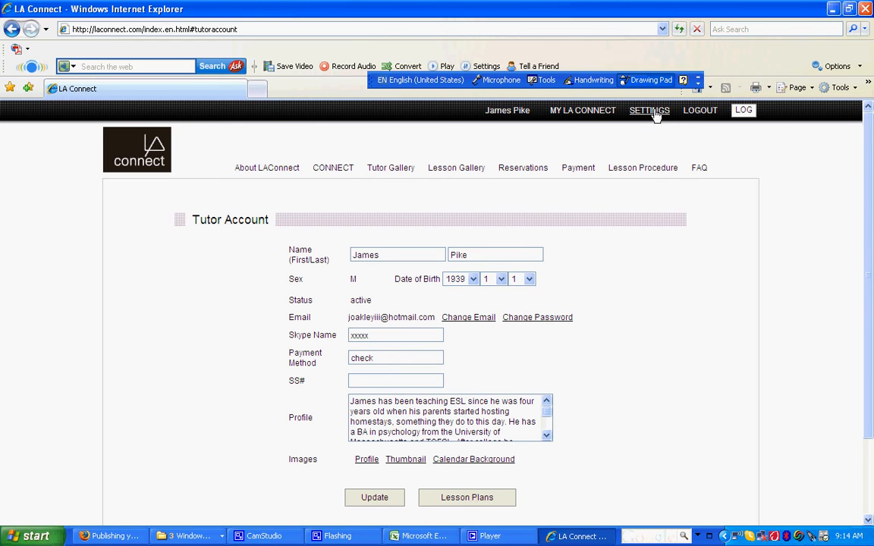
{"action": "mouse_move", "coordinate": [829, 182]}
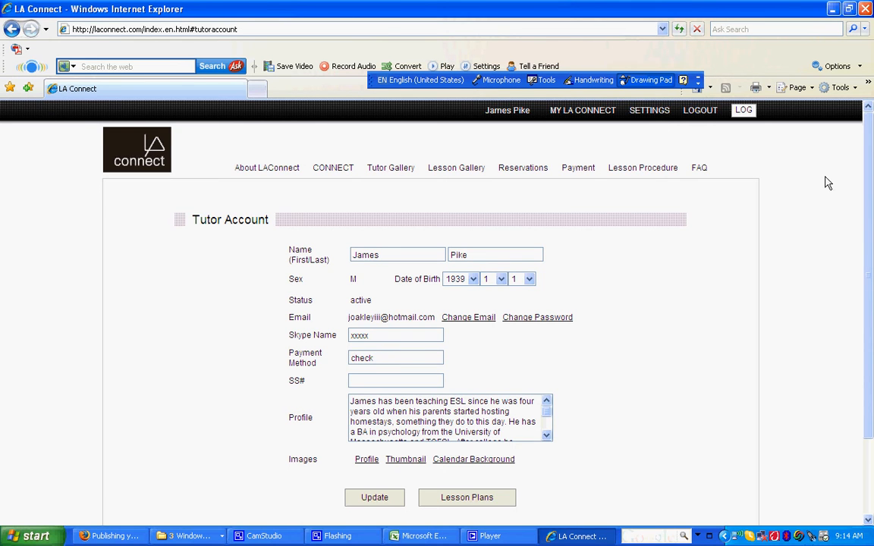
{"action": "scroll", "scroll_direction": "down", "scroll_amount": 3}
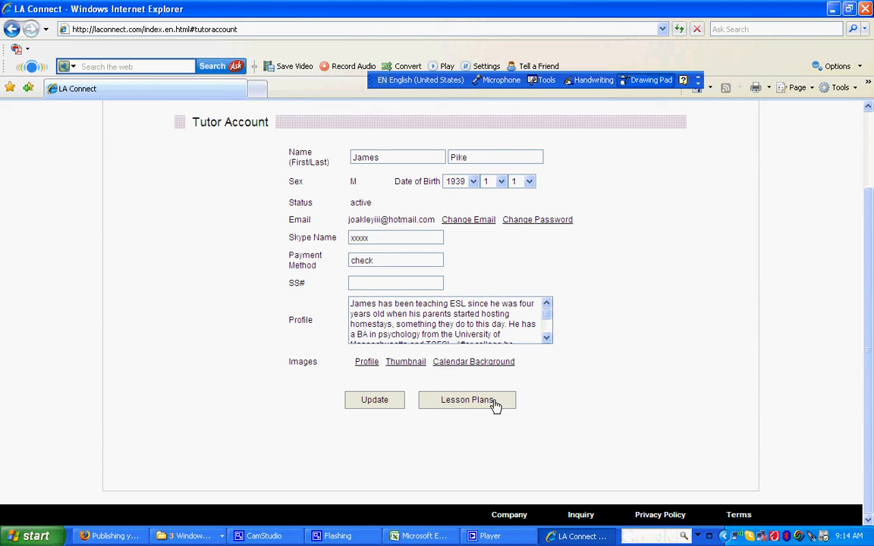
{"action": "mouse_move", "coordinate": [471, 404]}
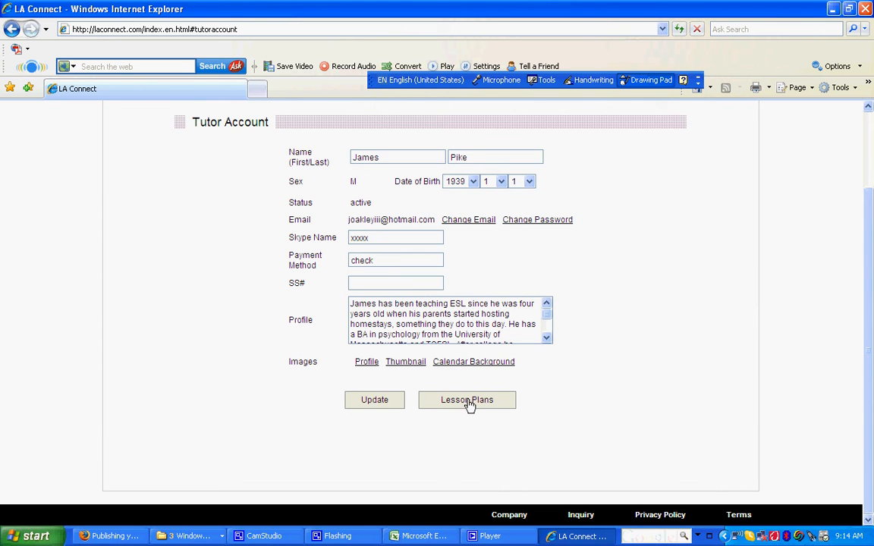
{"action": "left_click", "coordinate": [468, 400]}
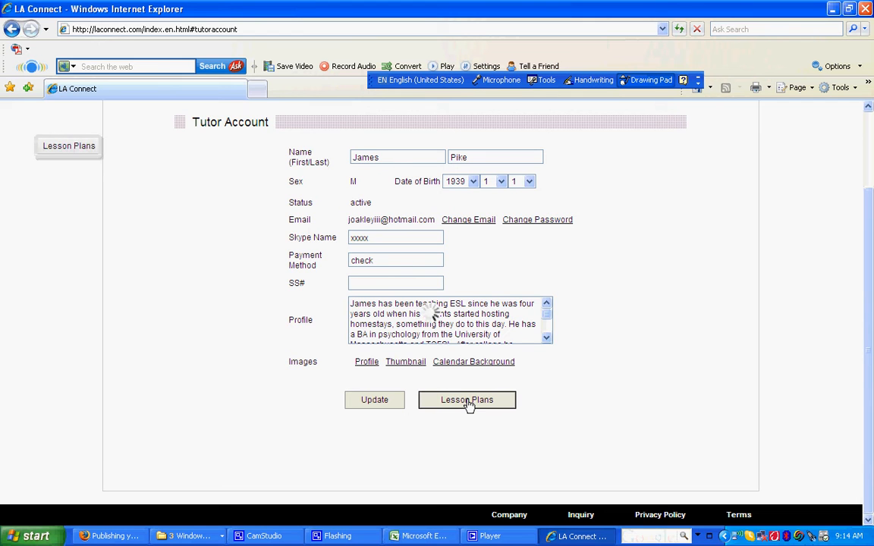
Add a new lesson with URL '/08/publishing-your-new-lesson-plan-to-la-connect.html'
{"action": "left_click", "coordinate": [467, 401]}
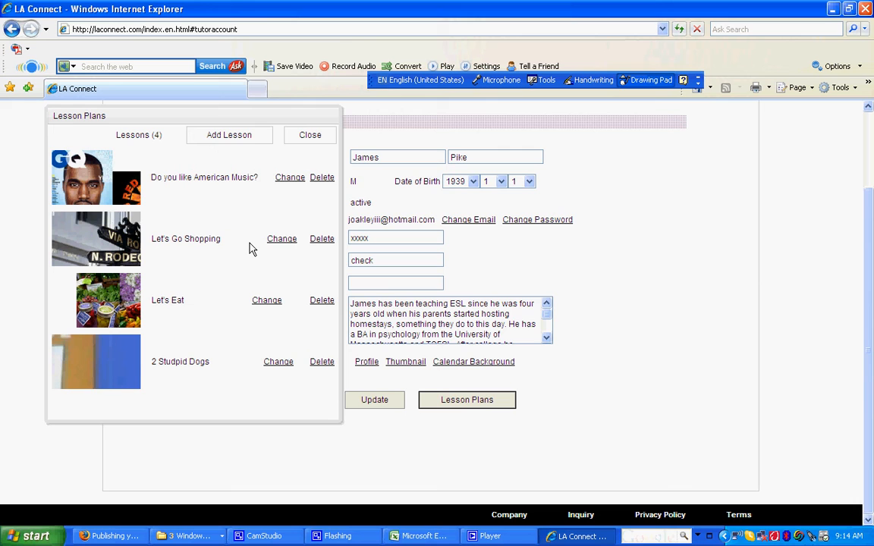
{"action": "mouse_move", "coordinate": [238, 145]}
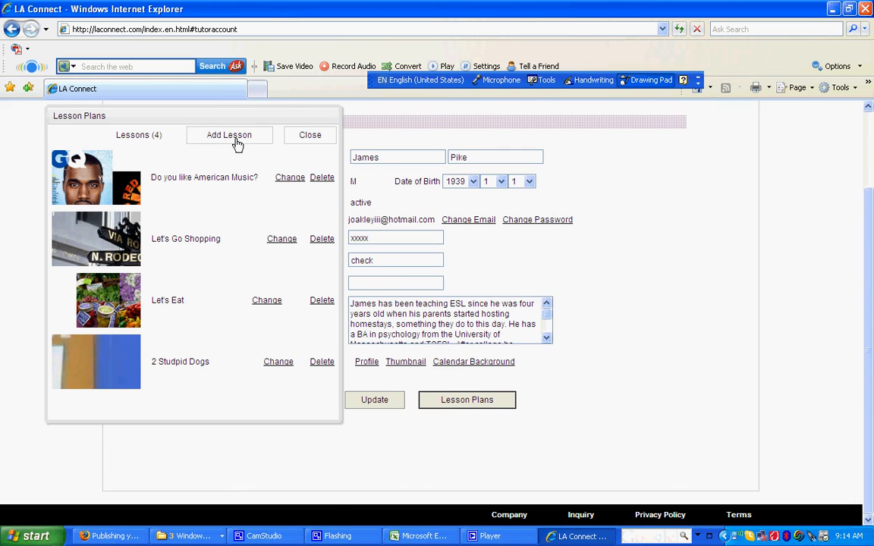
{"action": "left_click", "coordinate": [230, 134]}
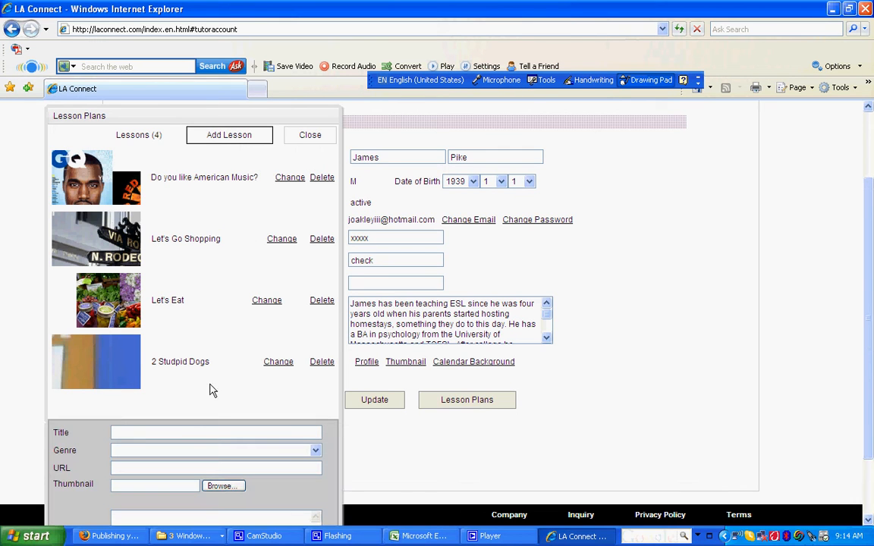
{"action": "left_click", "coordinate": [216, 433]}
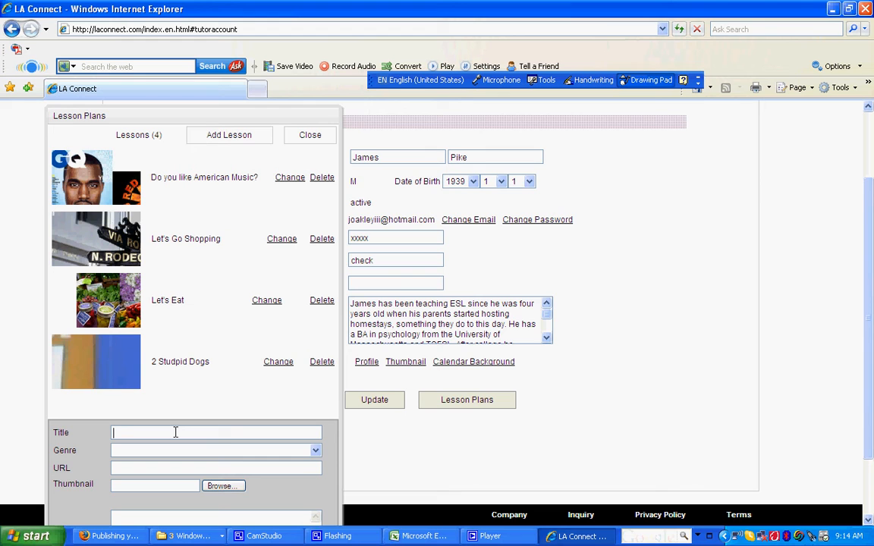
{"action": "left_click", "coordinate": [315, 449]}
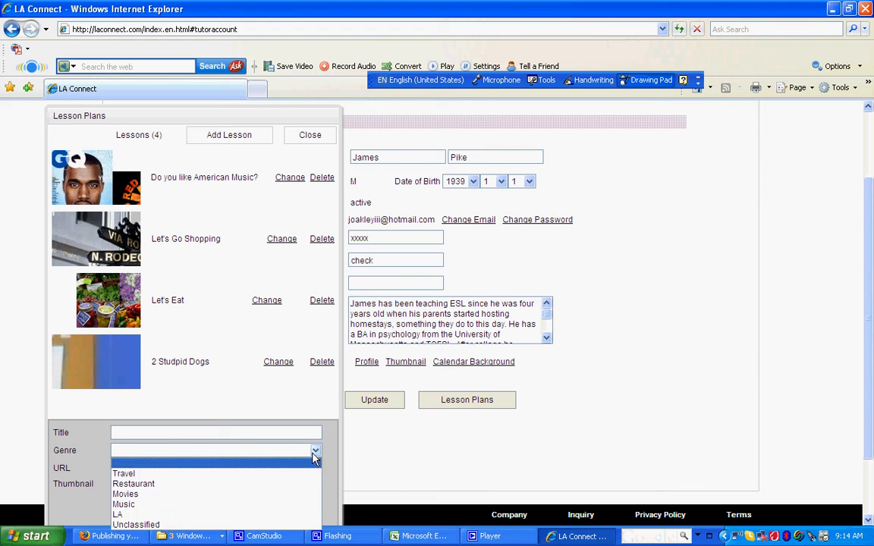
{"action": "left_click", "coordinate": [316, 449]}
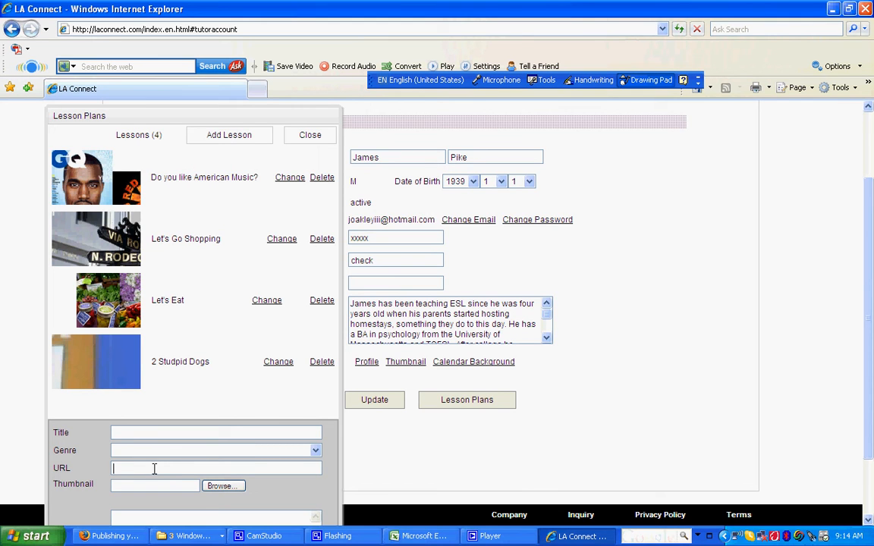
{"action": "type", "text": "/08/publishing-your-new-lesson-plan-to-la-connect.html"}
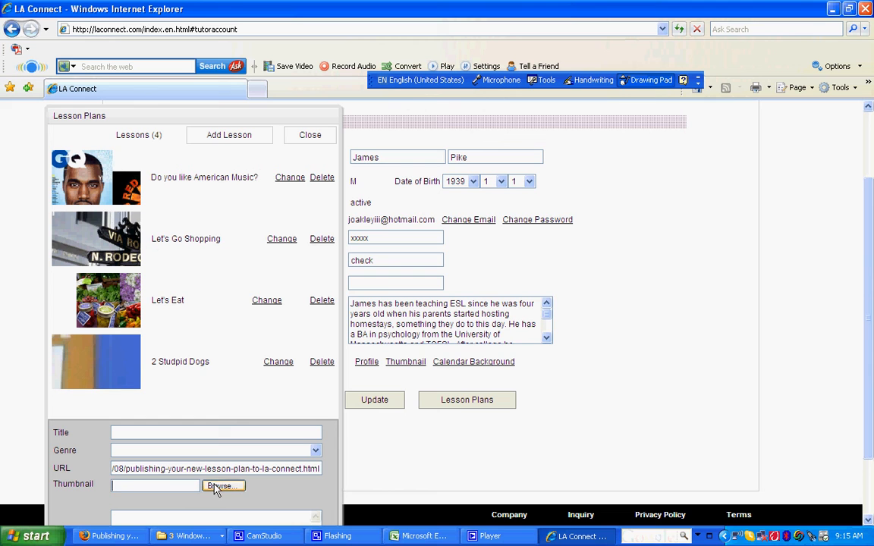
{"action": "mouse_move", "coordinate": [241, 491]}
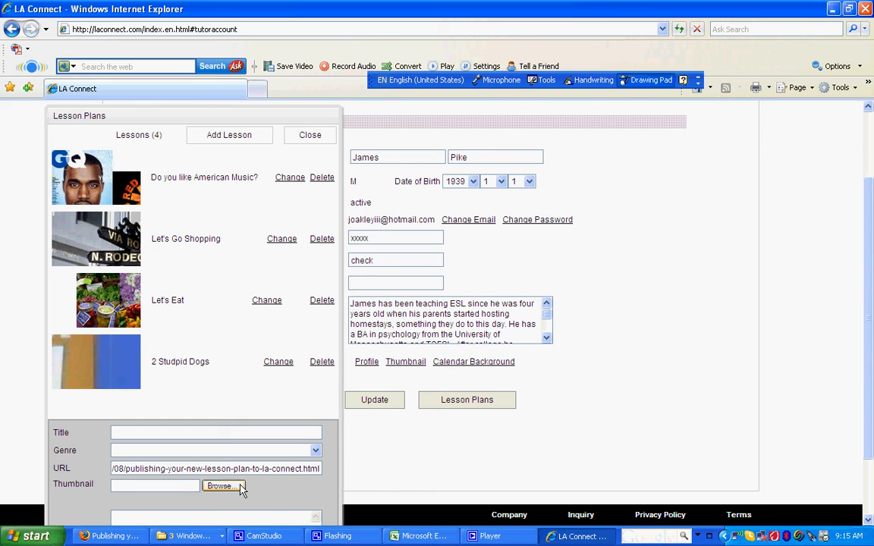
Cancel the thumbnail file chooser and return to the four-lesson list
{"action": "left_click", "coordinate": [220, 486]}
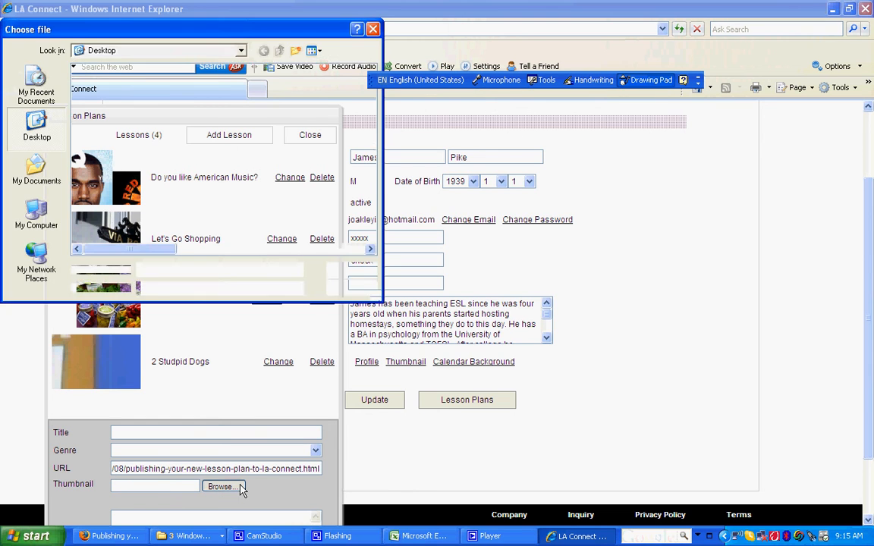
{"action": "left_click", "coordinate": [222, 485]}
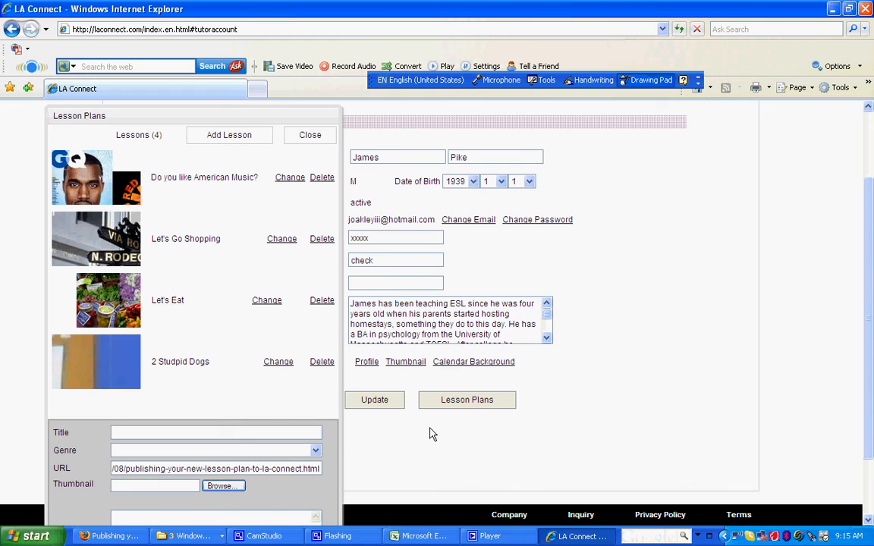
{"action": "scroll", "scroll_direction": "down", "scroll_amount": 3}
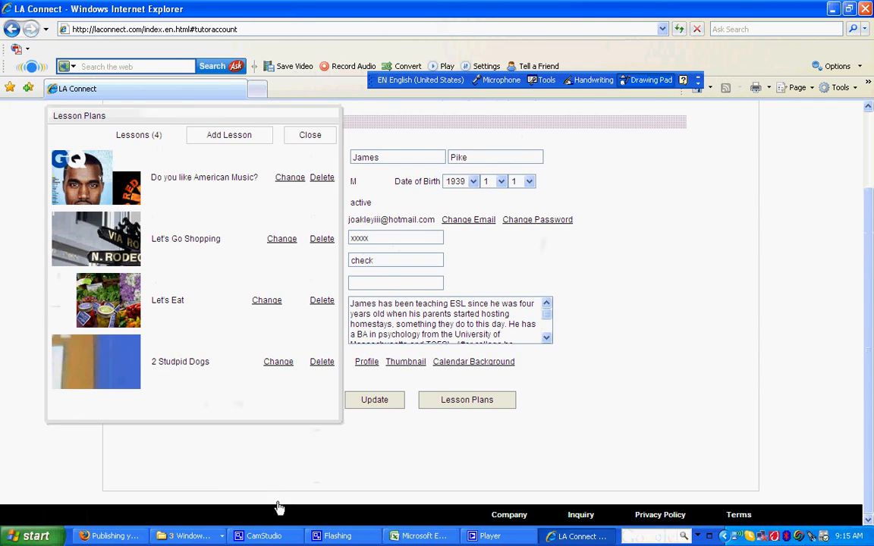
{"action": "mouse_move", "coordinate": [300, 151]}
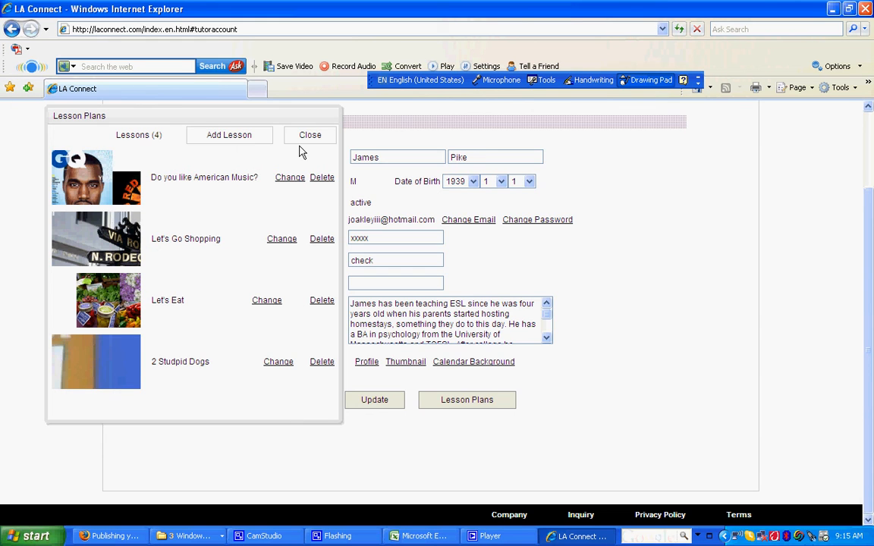
Close Lesson Plans, update the tutor account and confirm the Update Successful message
{"action": "left_click", "coordinate": [310, 134]}
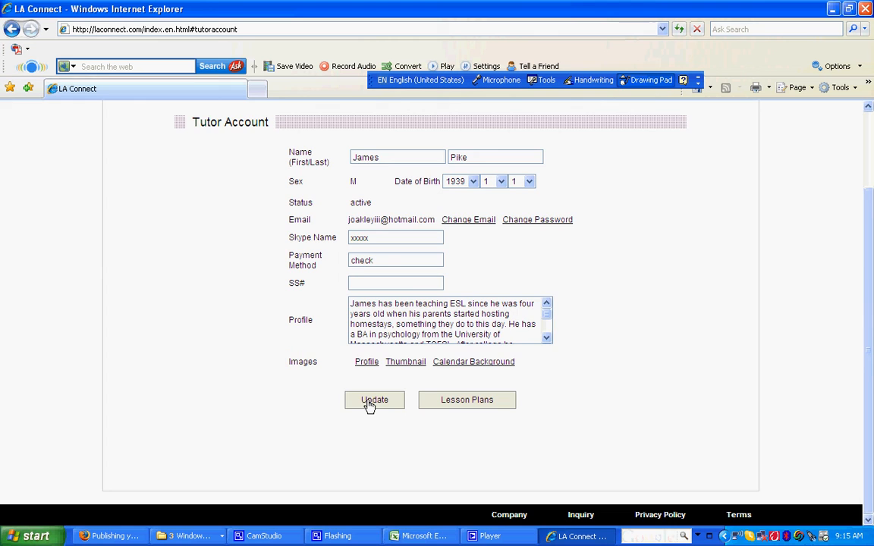
{"action": "left_click", "coordinate": [373, 400]}
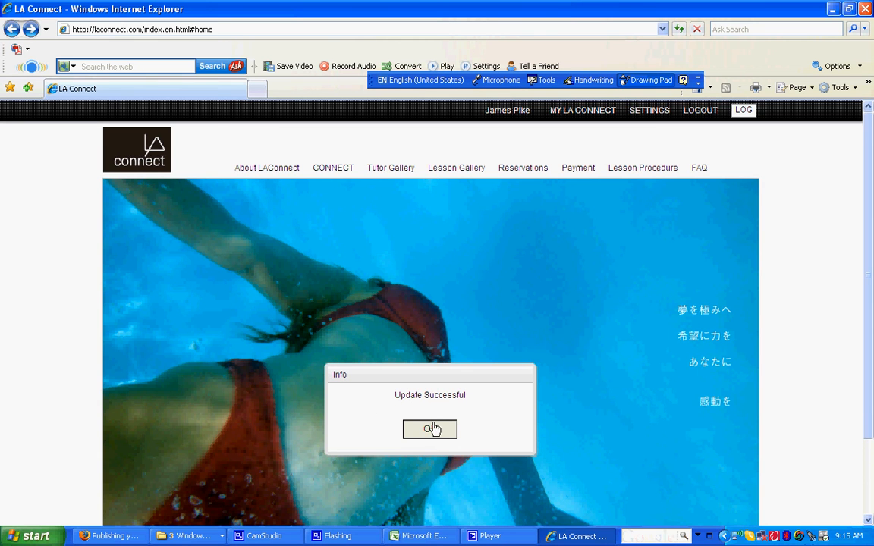
{"action": "left_click", "coordinate": [431, 429]}
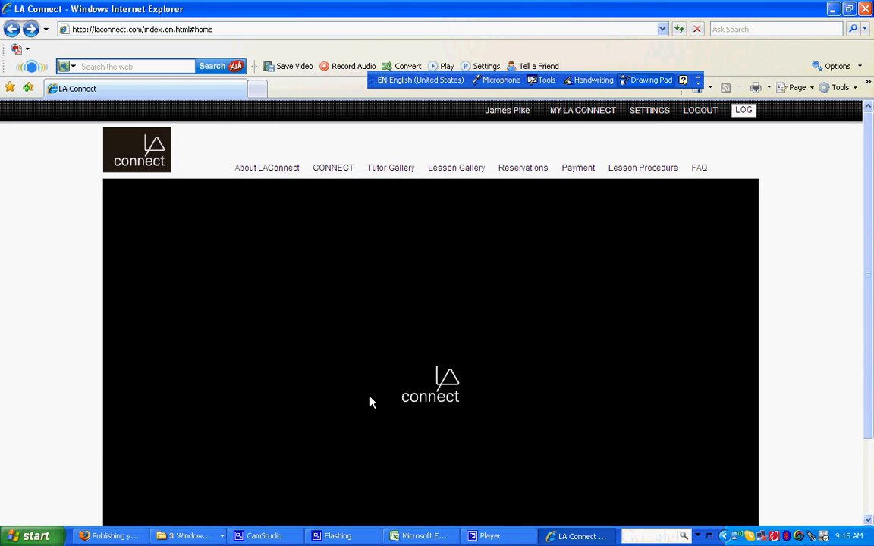